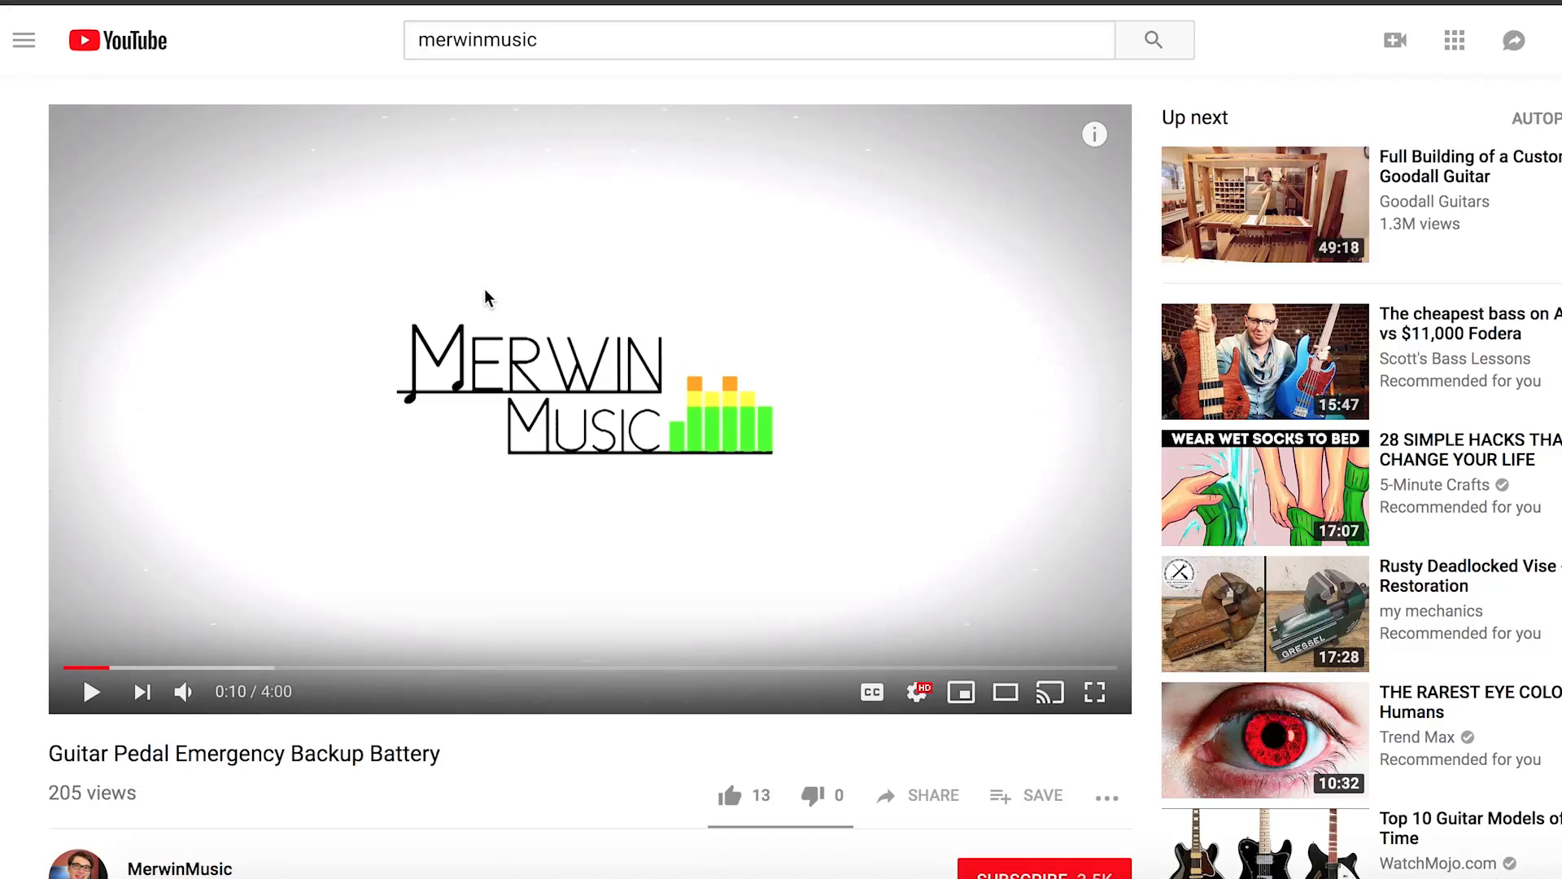
Step: Expand the video's description to reveal the website article, Patreon and Twitter links
{"action": "scroll", "scroll_direction": "down", "scroll_amount": 3}
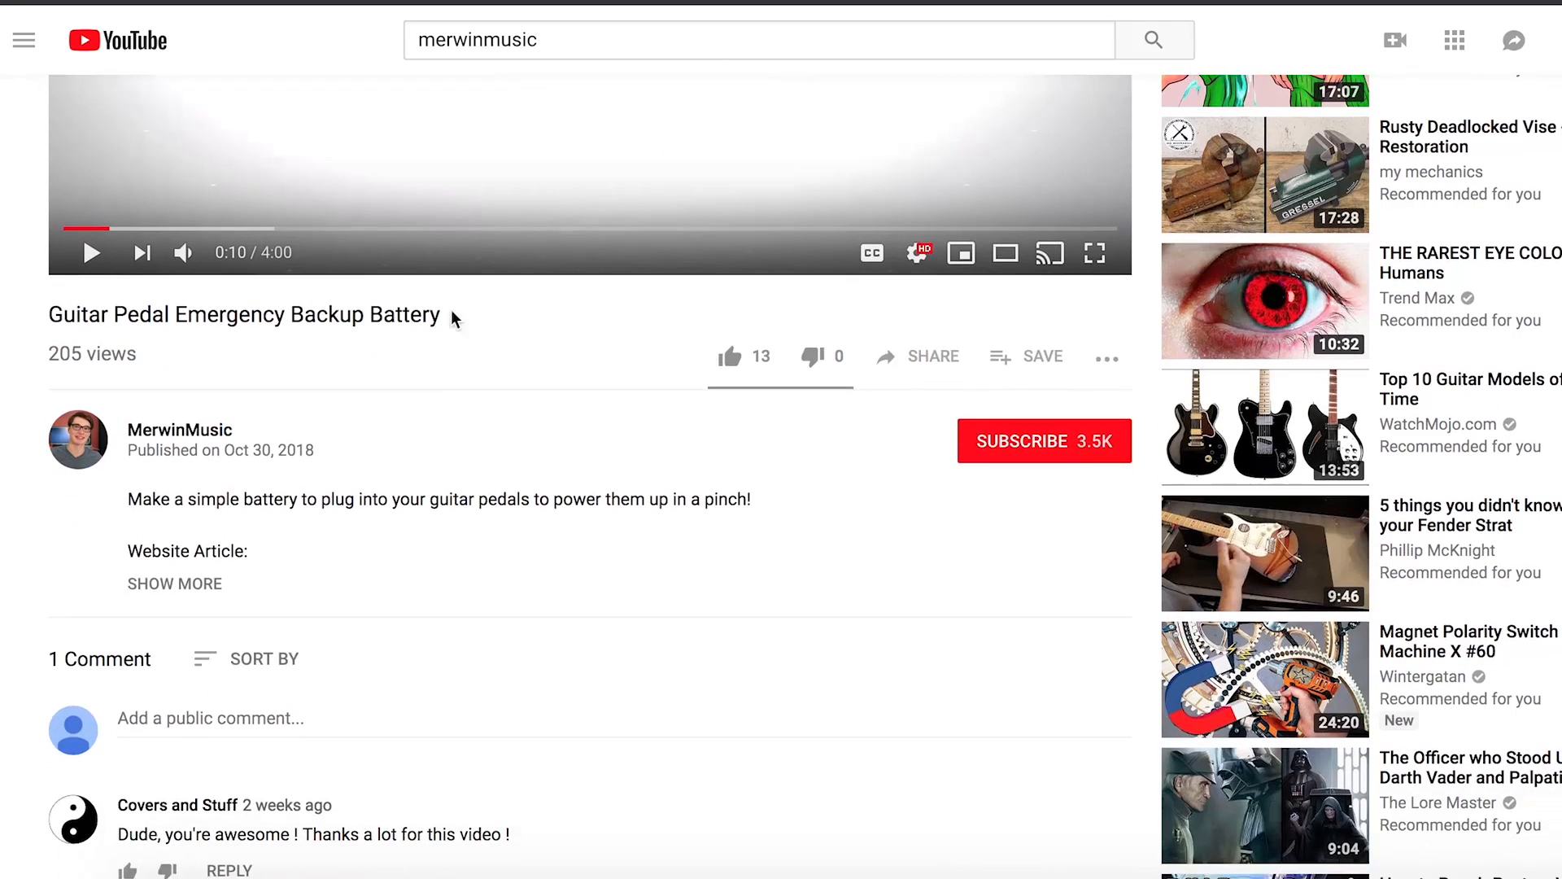
{"action": "left_click", "coordinate": [174, 583]}
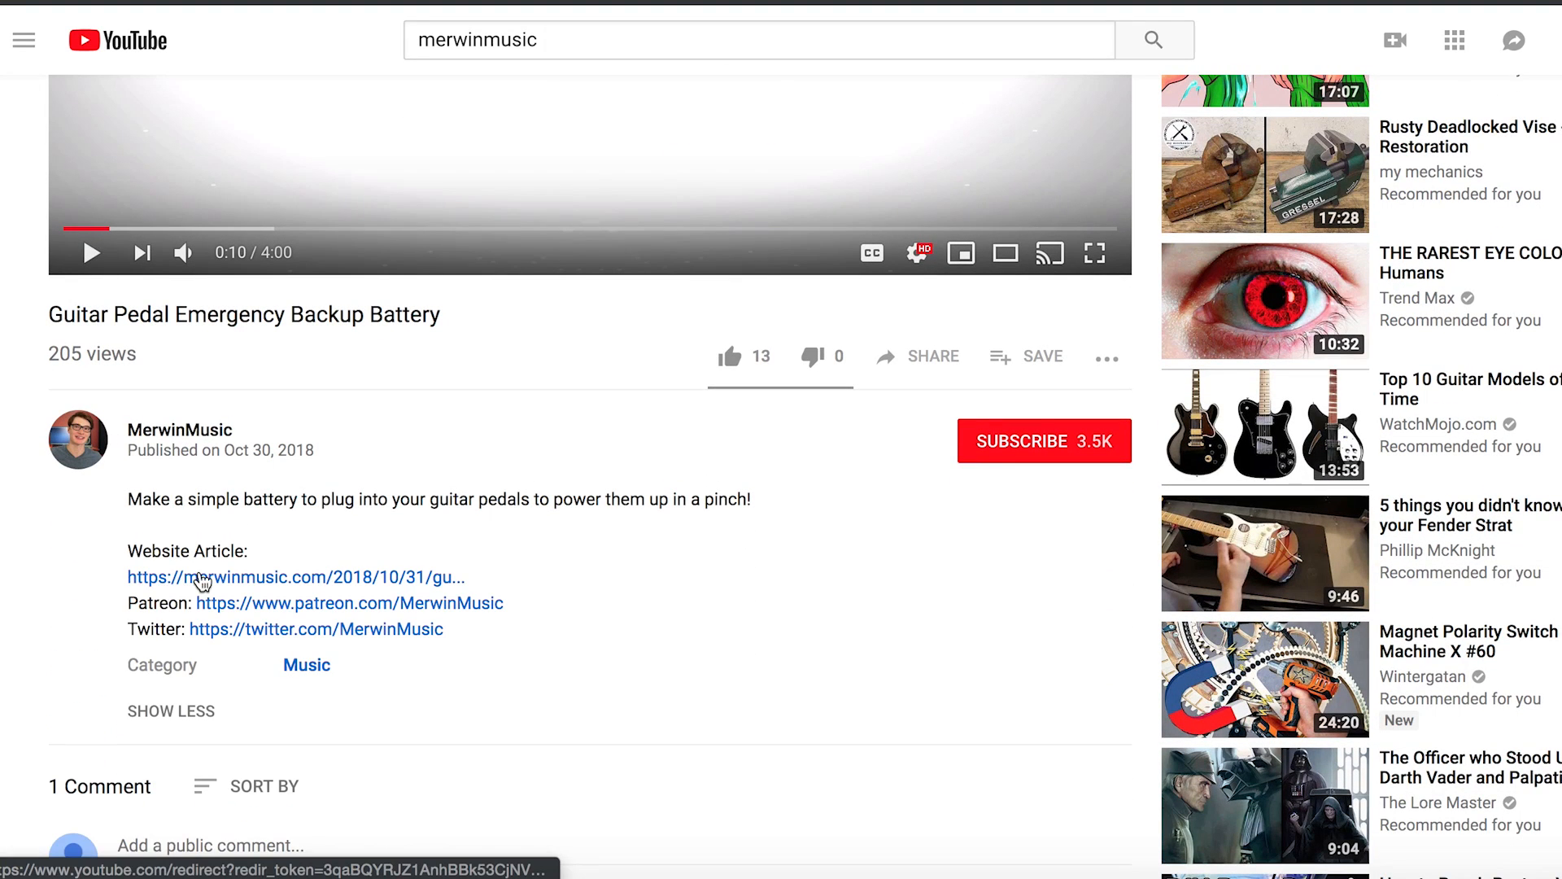
Step: Follow the Website Article link and scroll down to the article's embedded video
{"action": "left_click", "coordinate": [283, 577]}
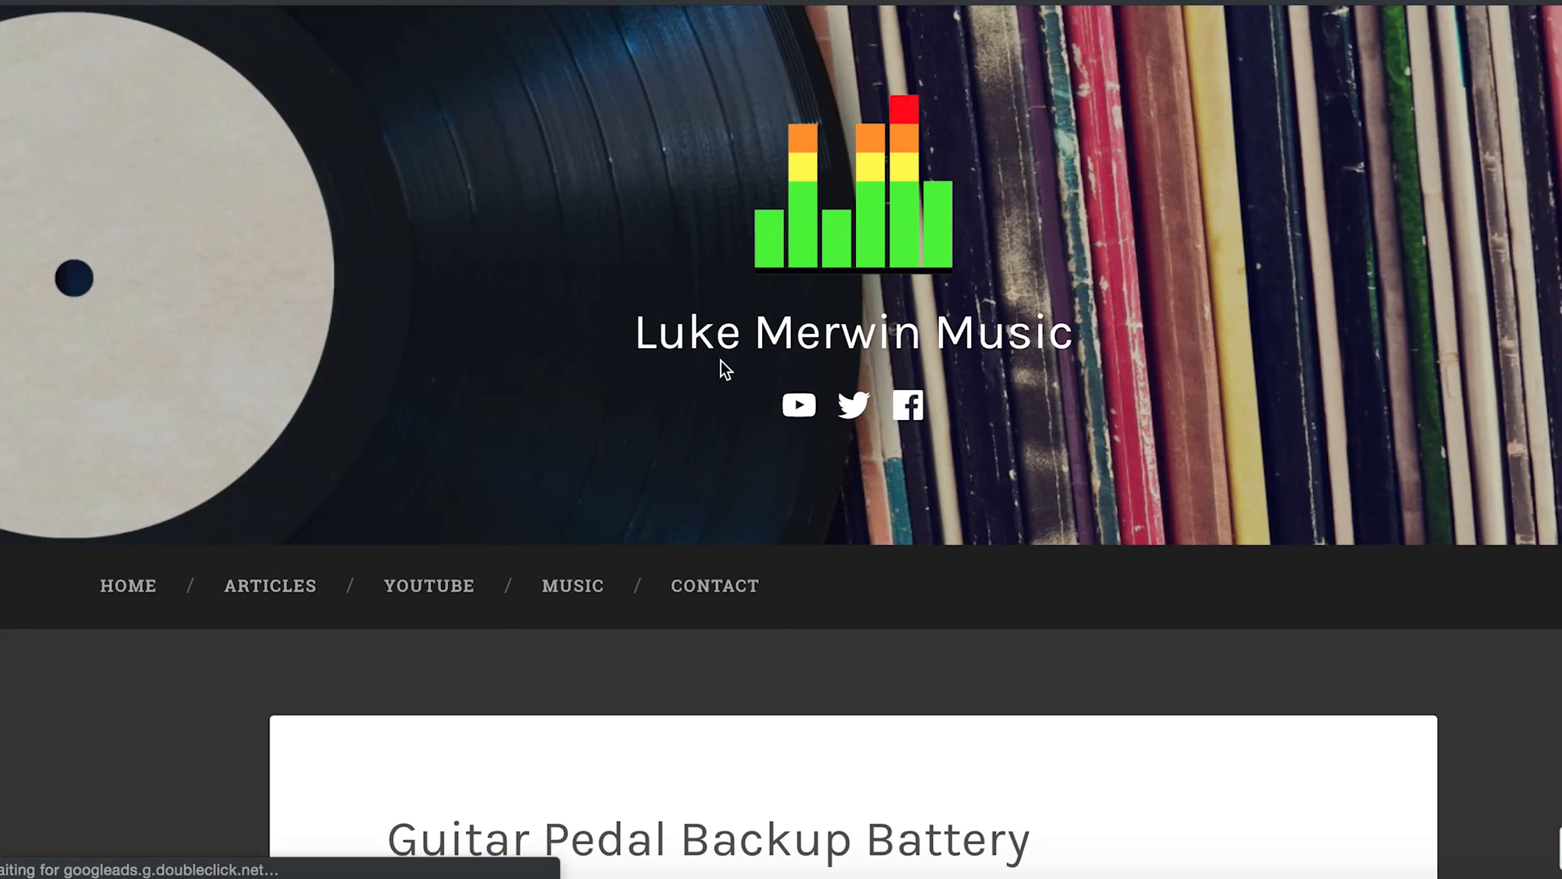
{"action": "scroll", "scroll_direction": "down", "scroll_amount": 3}
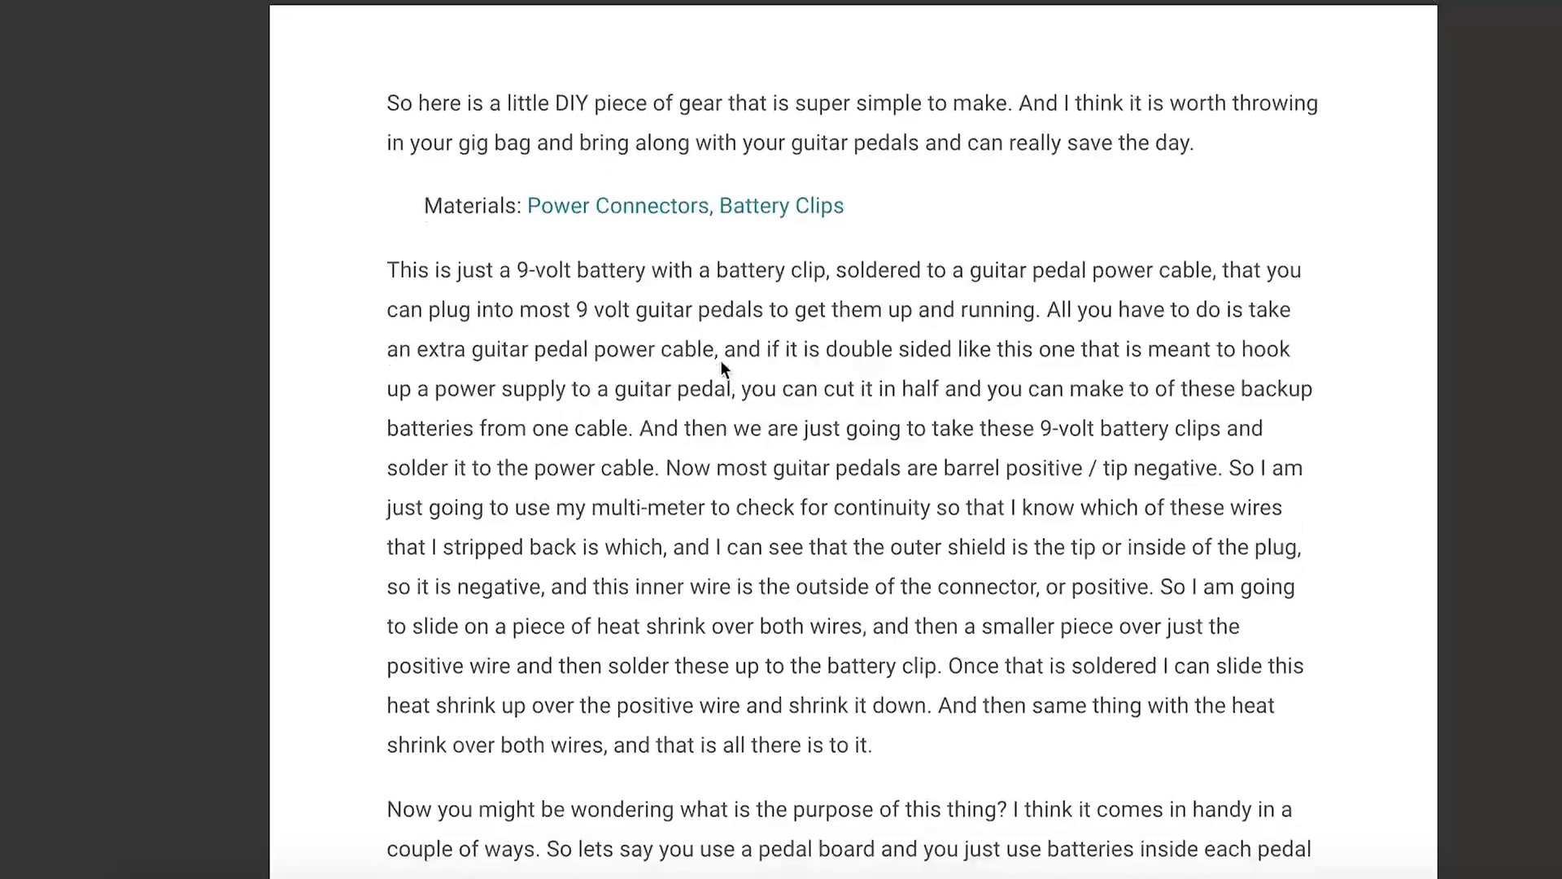
{"action": "scroll", "scroll_direction": "down", "scroll_amount": 3}
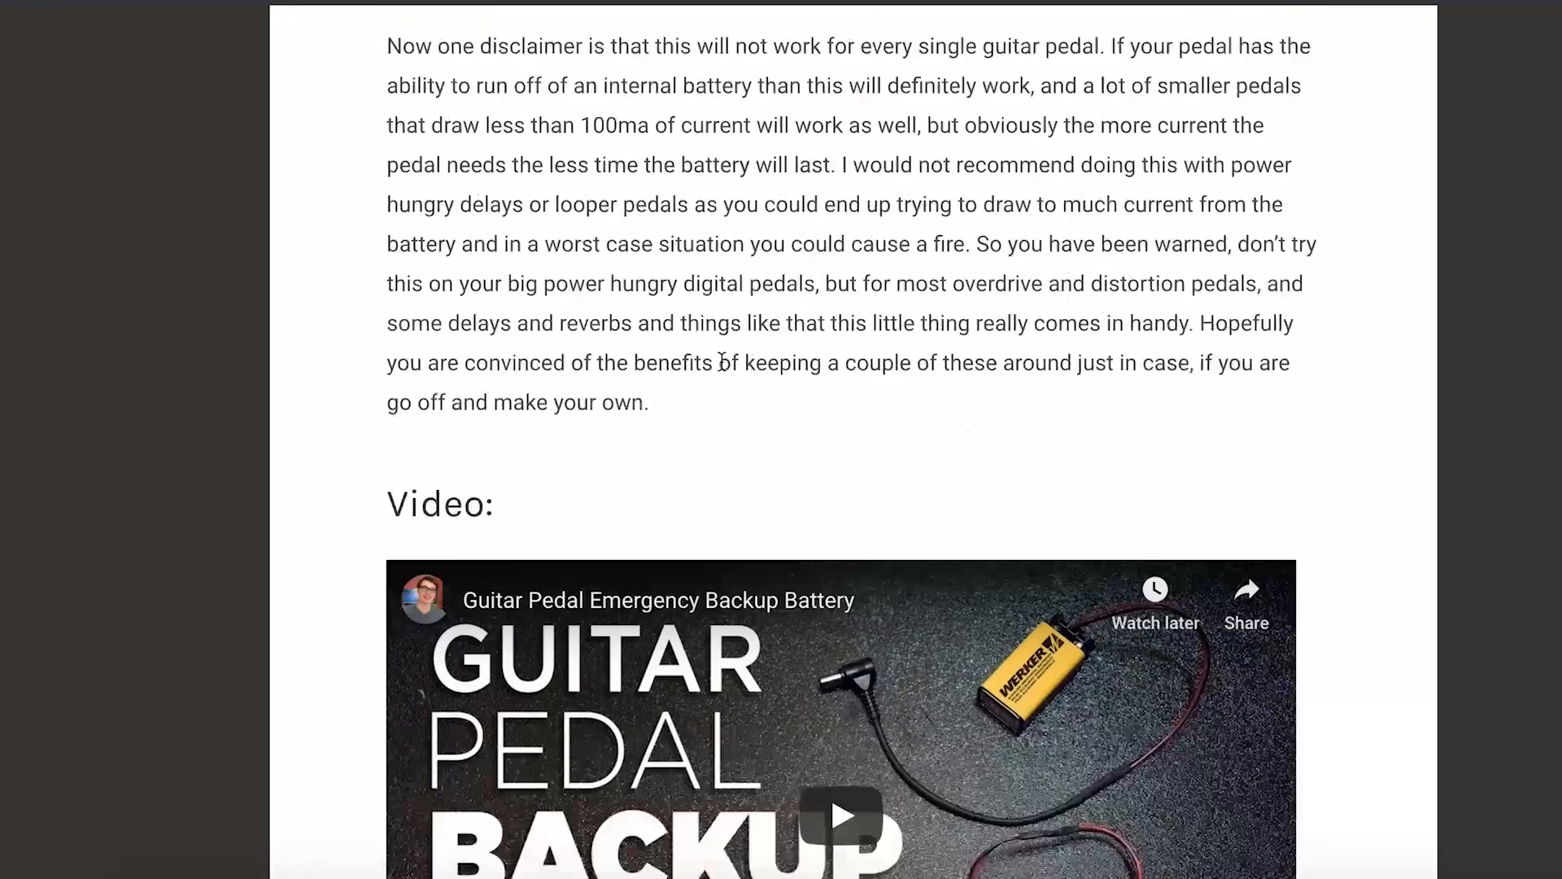
{"action": "scroll", "scroll_direction": "down", "scroll_amount": 3}
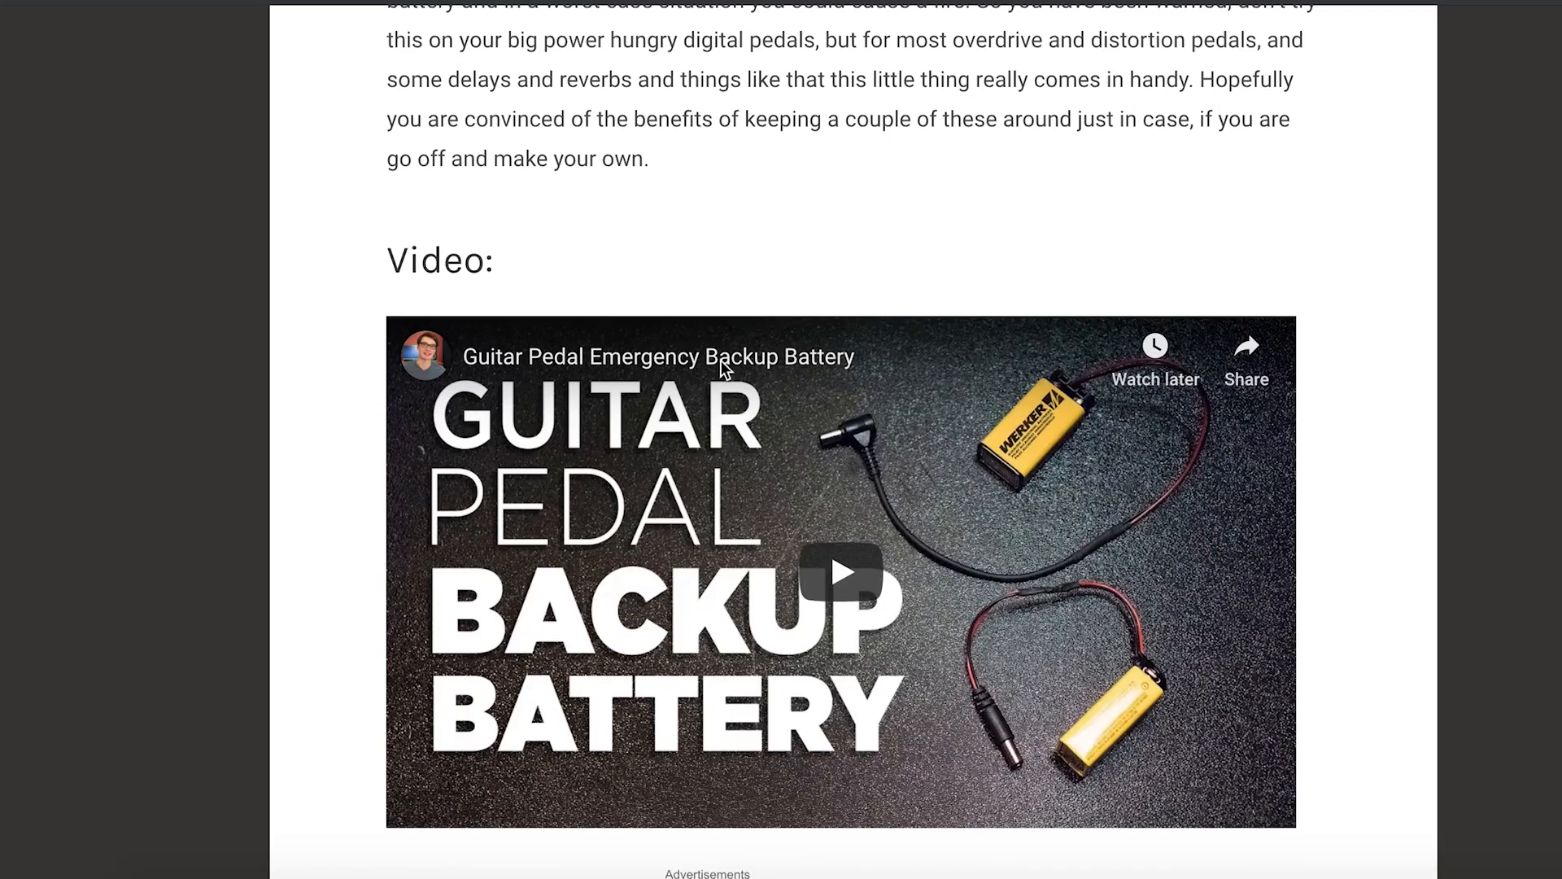